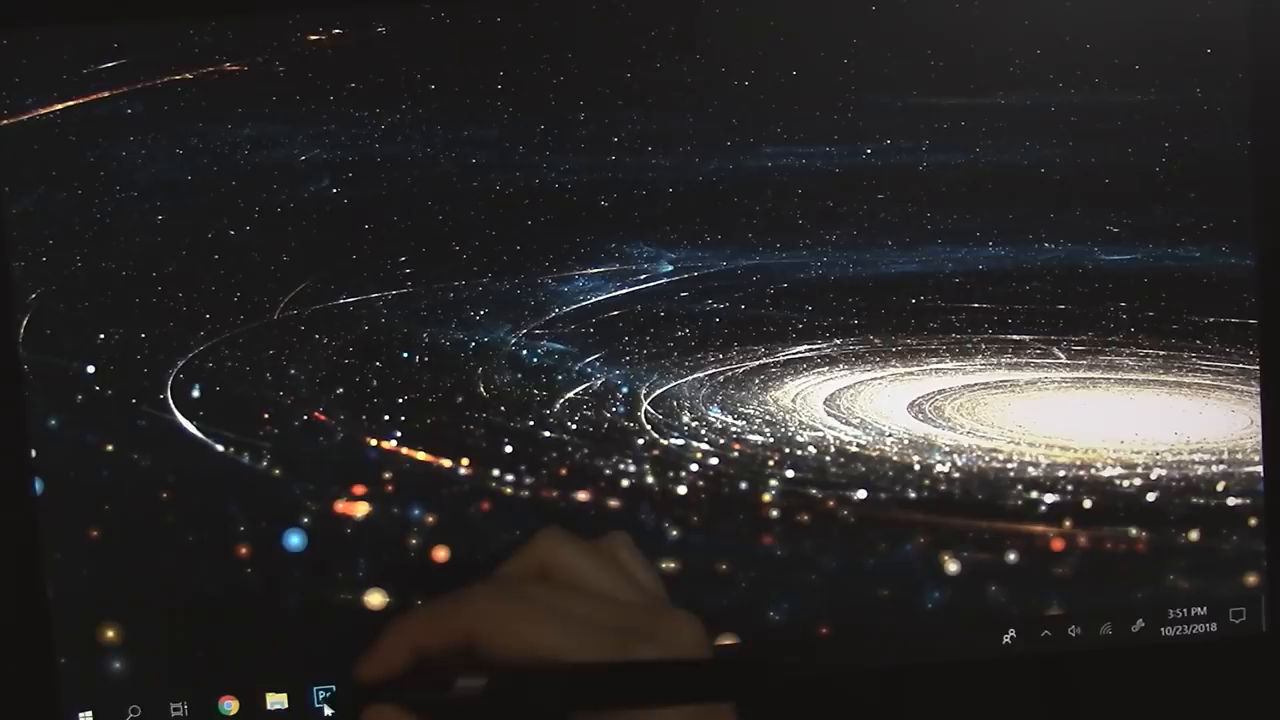
# - Launch Adobe Photoshop from the taskbar, showing the eye shapes document with labeled circles
pyautogui.click(322, 702)
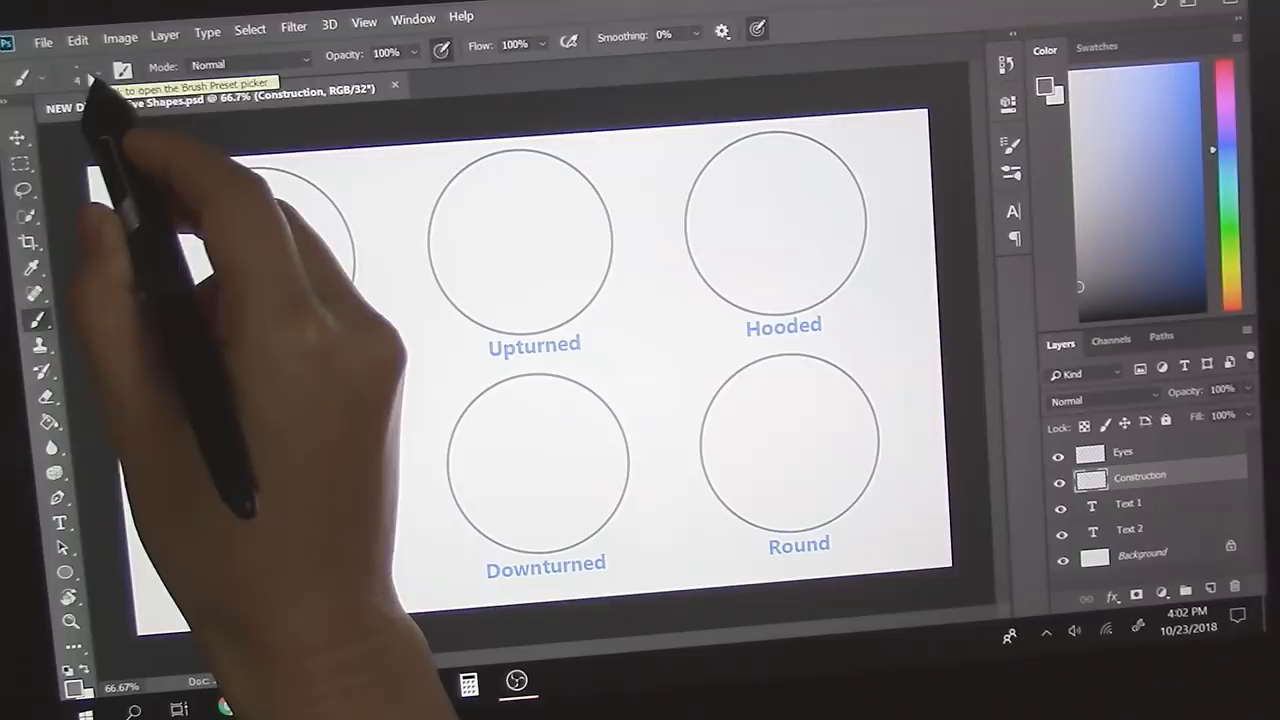
# - Choose a pencil-textured brush preset and scribble a test stroke across the top circles
pyautogui.click(124, 68)
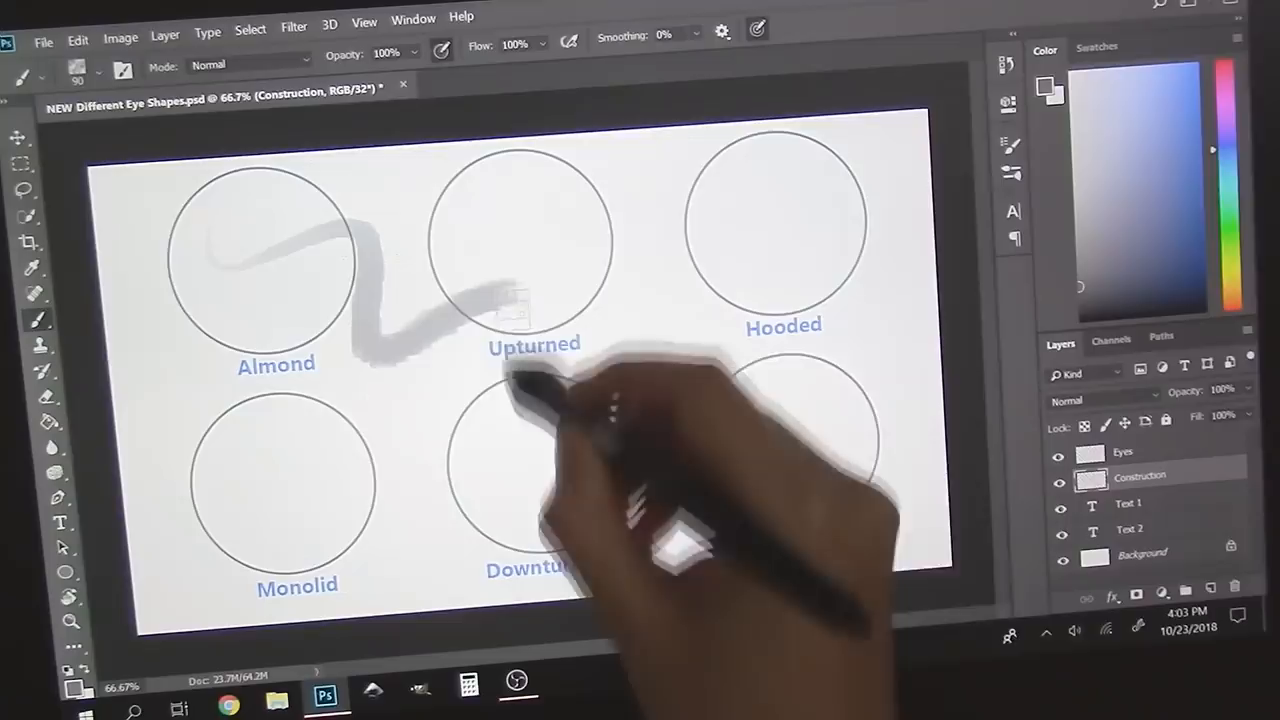
pyautogui.moveTo(550, 380); pyautogui.dragTo(900, 530)
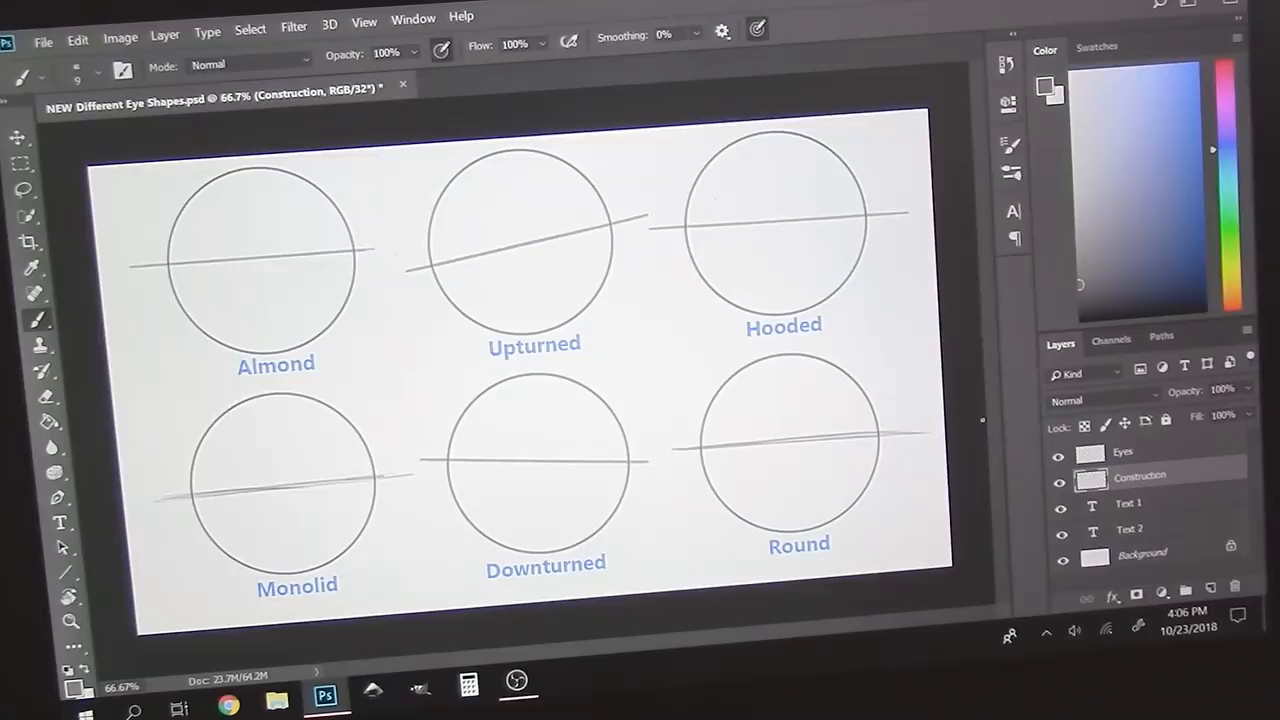
# - Sketch the almond eye's upper lid curve across the circle down to its outer corner
pyautogui.click(1122, 452)
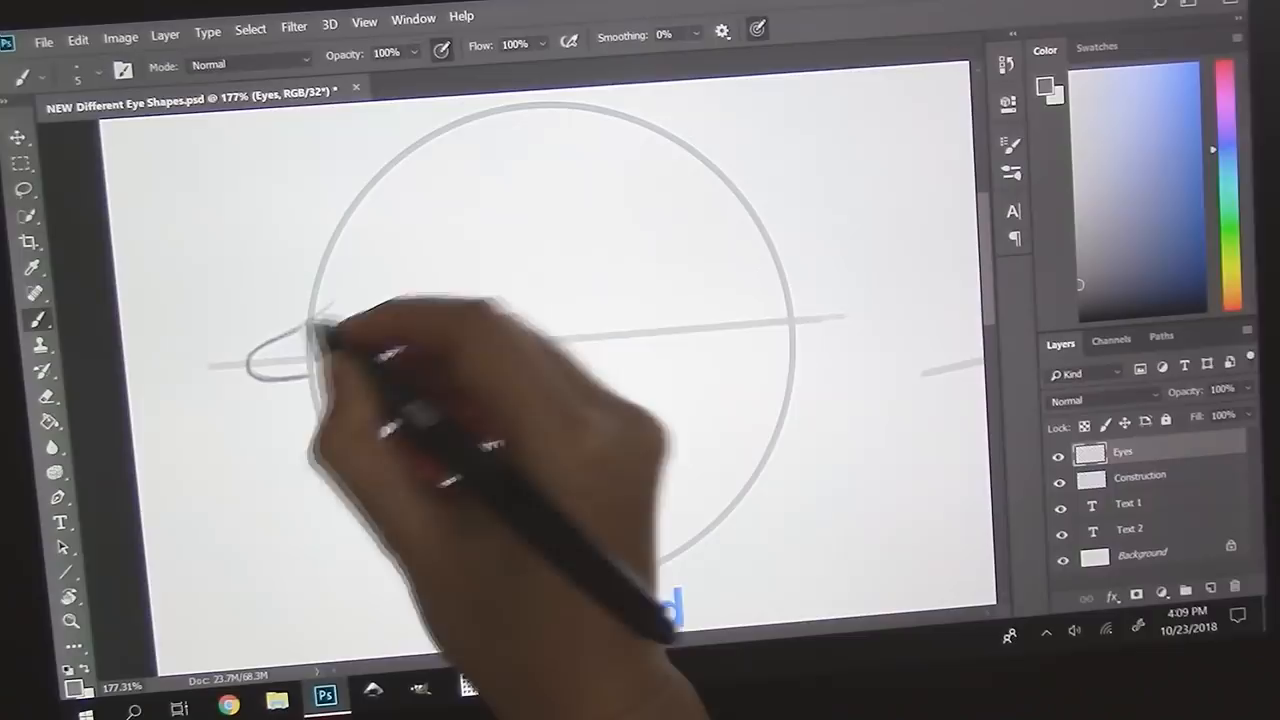
pyautogui.moveTo(320, 330); pyautogui.dragTo(560, 210)
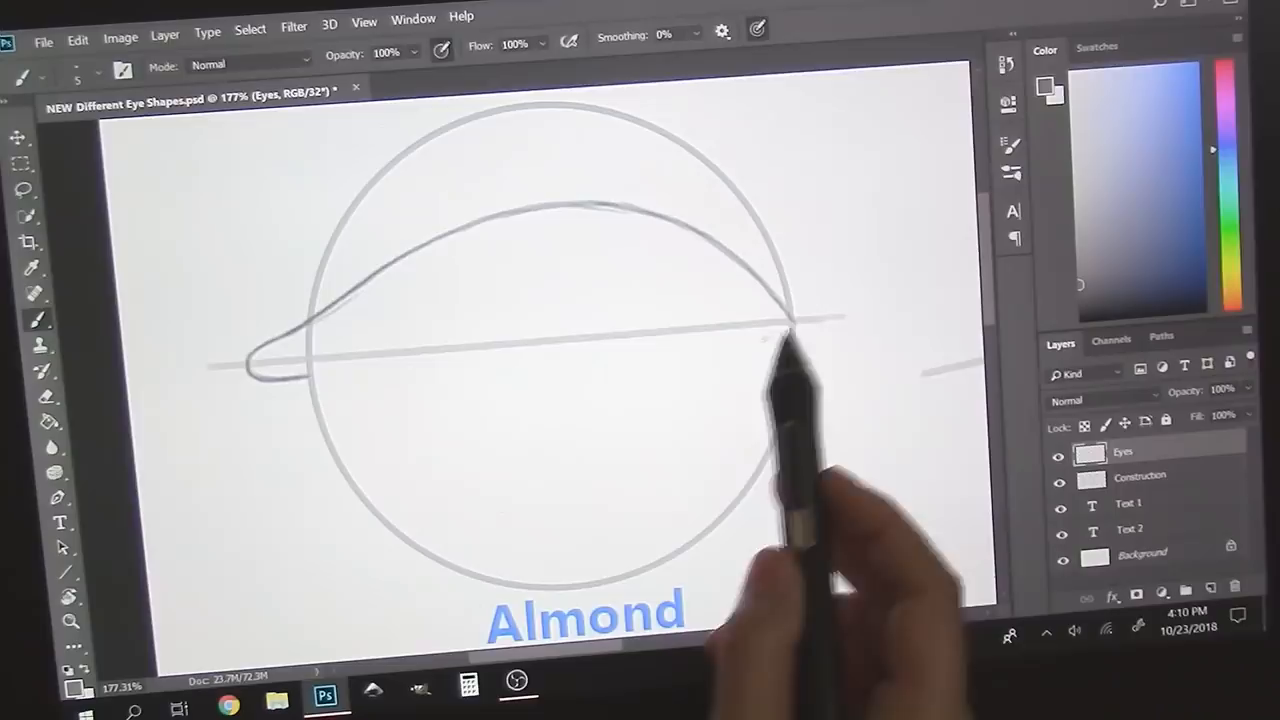
pyautogui.moveTo(584, 210); pyautogui.dragTo(596, 320)
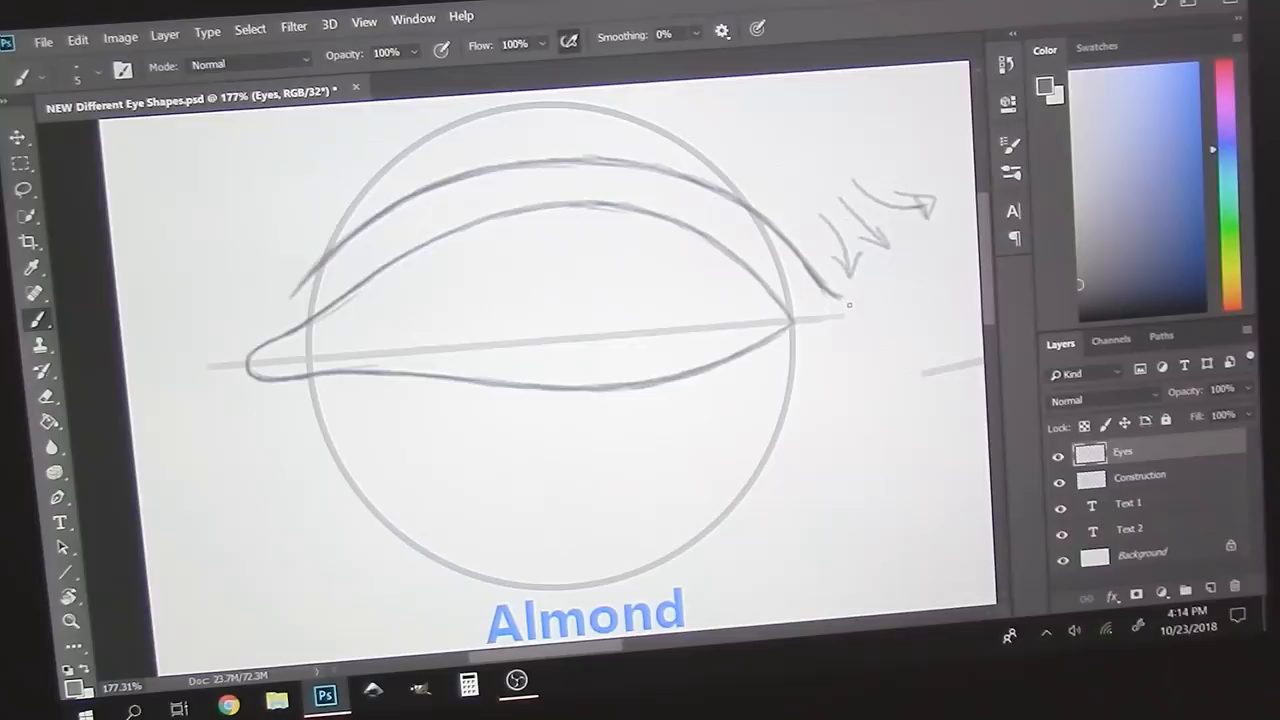
# - Draw the almond eye's lower lid curve with small arrows at its outer corner
pyautogui.click(1058, 476)
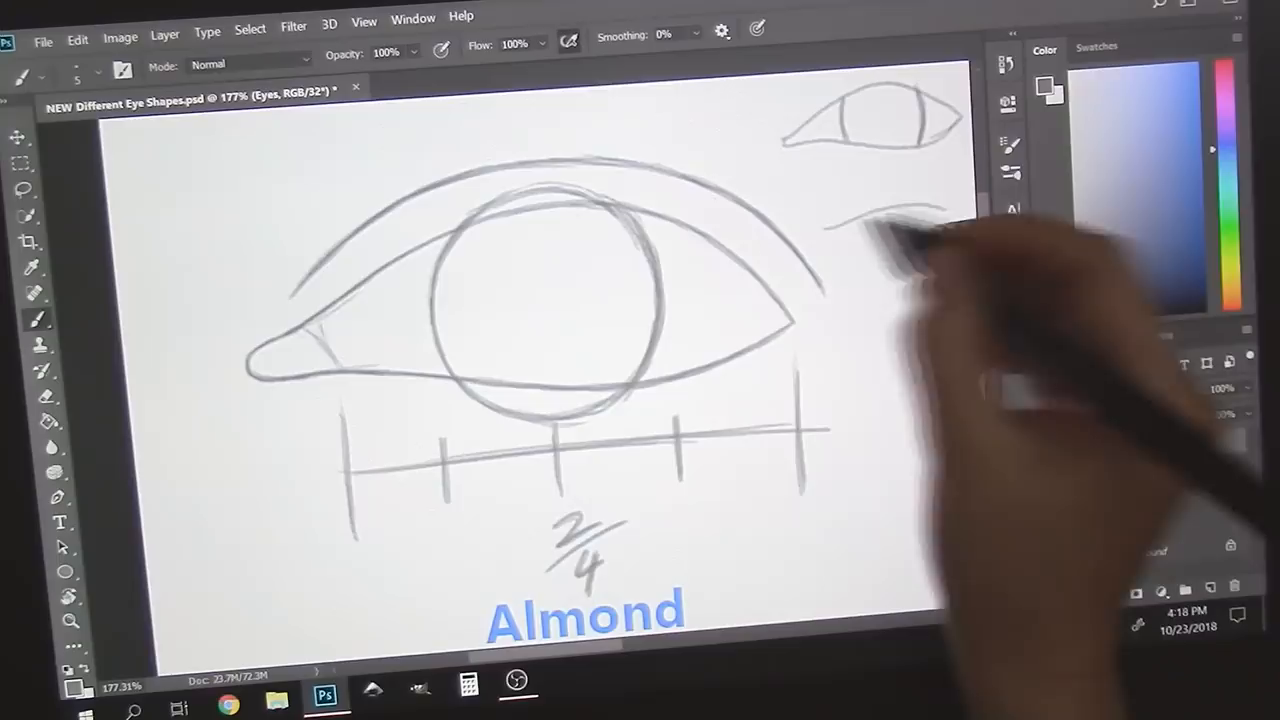
# - Sketch a small eye thumbnail in the top-right corner of the canvas
pyautogui.moveTo(870, 216); pyautogui.dragTo(930, 240)
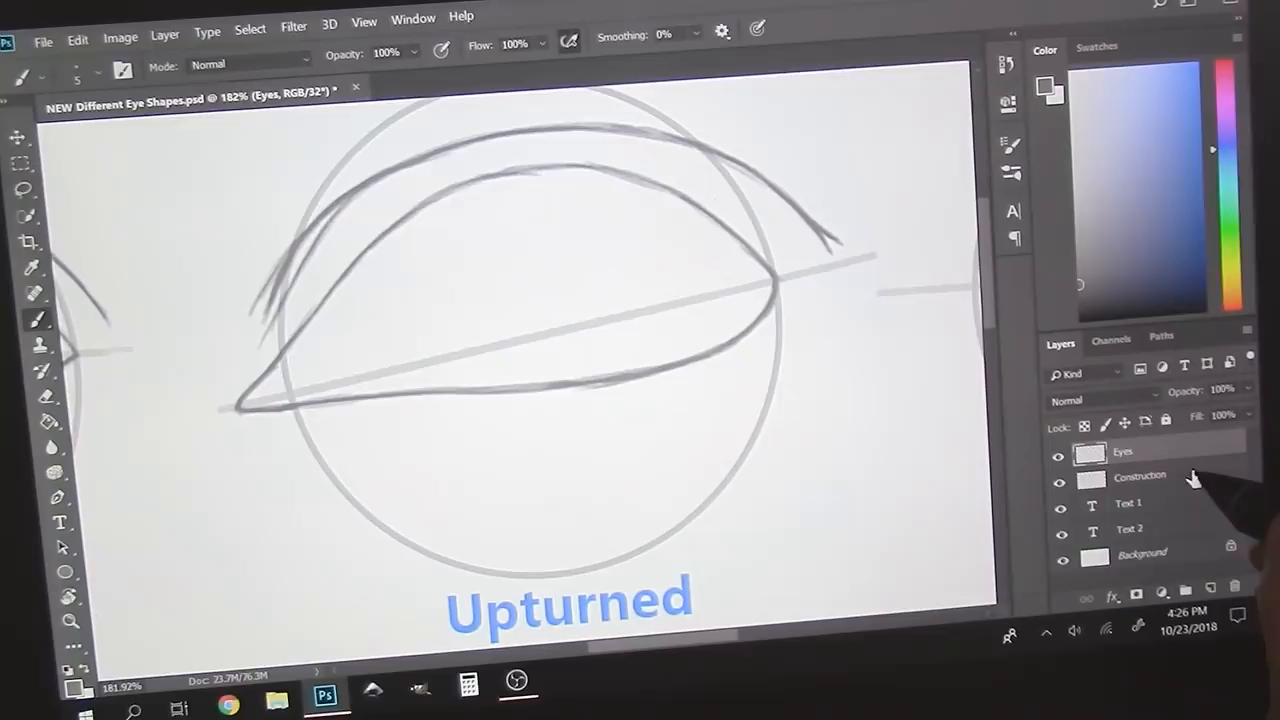
# - Draw the upturned eye's outline and upper lid strokes around the iris circle
pyautogui.click(1058, 482)
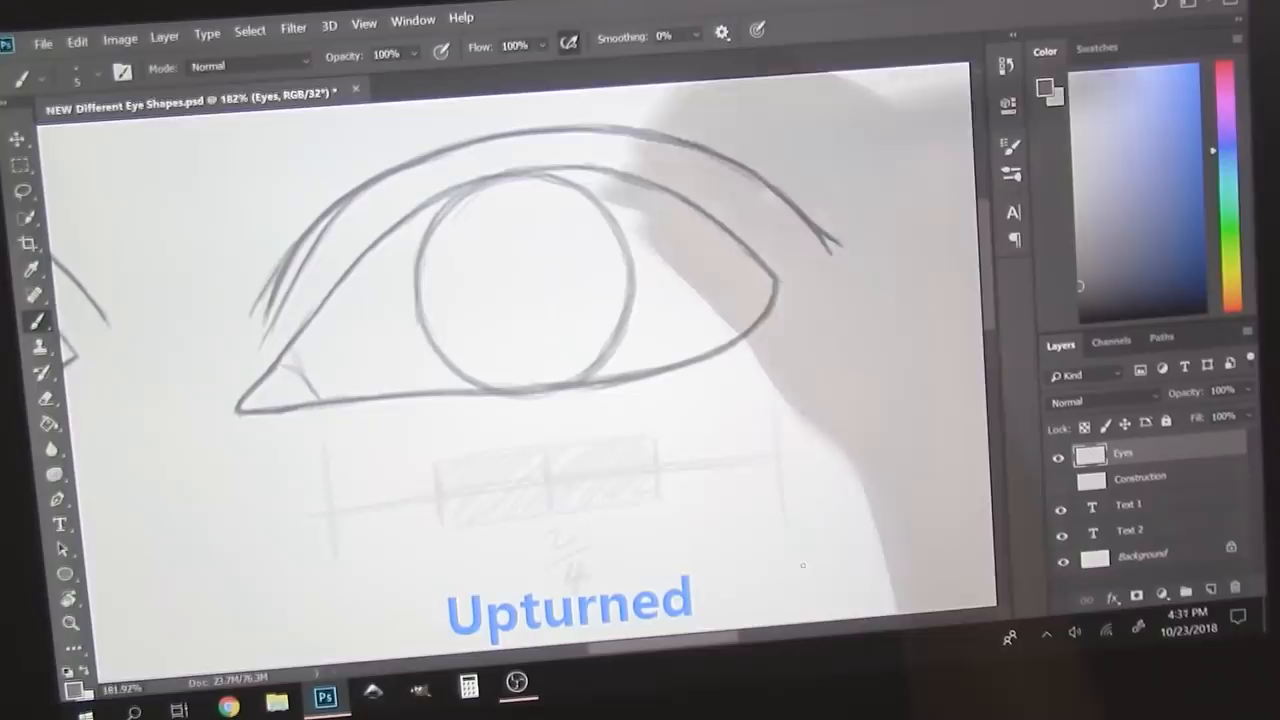
pyautogui.moveTo(200, 360); pyautogui.dragTo(890, 280)
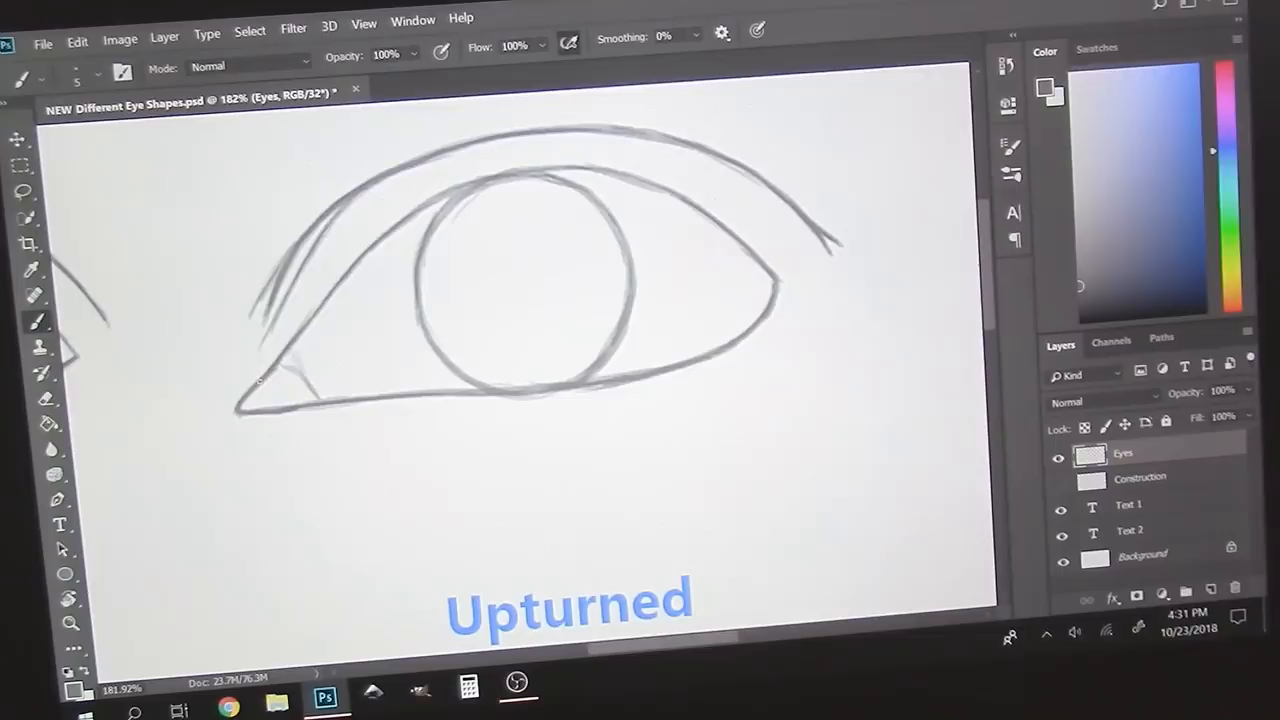
# - Complete the upturned eye's tilted lid and round iris strokes
pyautogui.click(1058, 484)
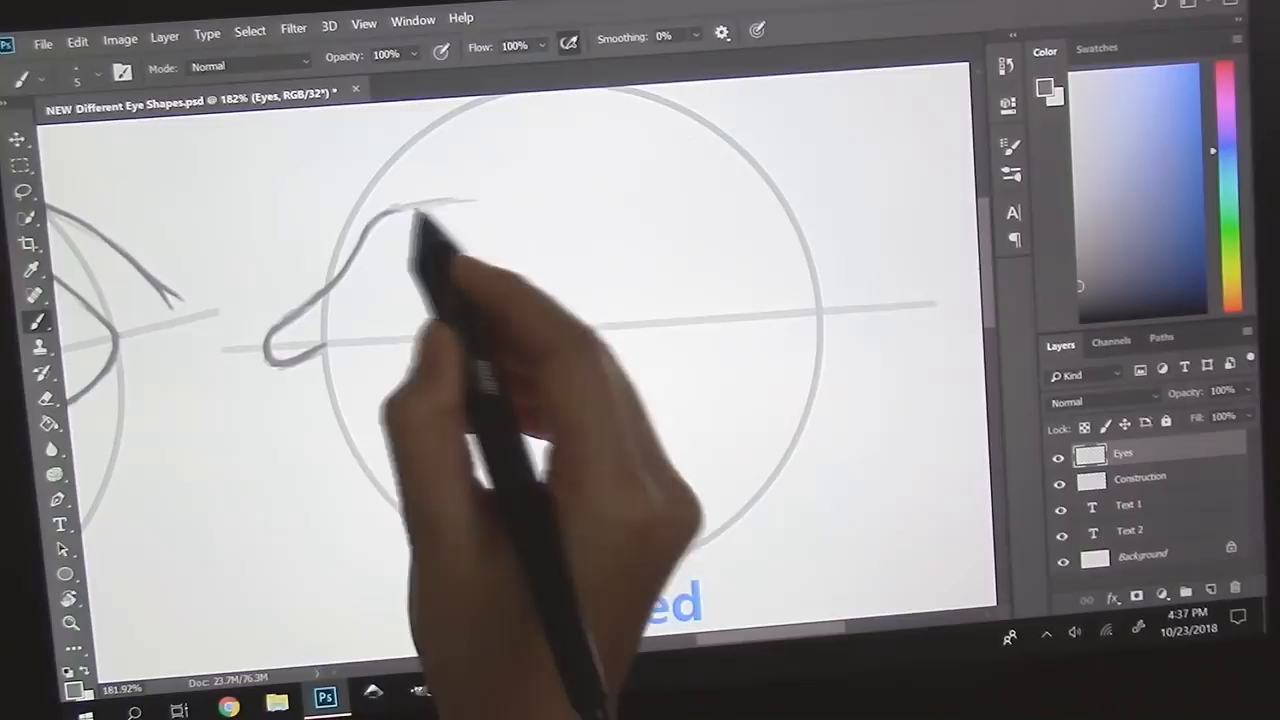
# - Draw the hooded eye's inner corner and heavy upper lid line over its circle
pyautogui.moveTo(430, 220); pyautogui.dragTo(700, 430)
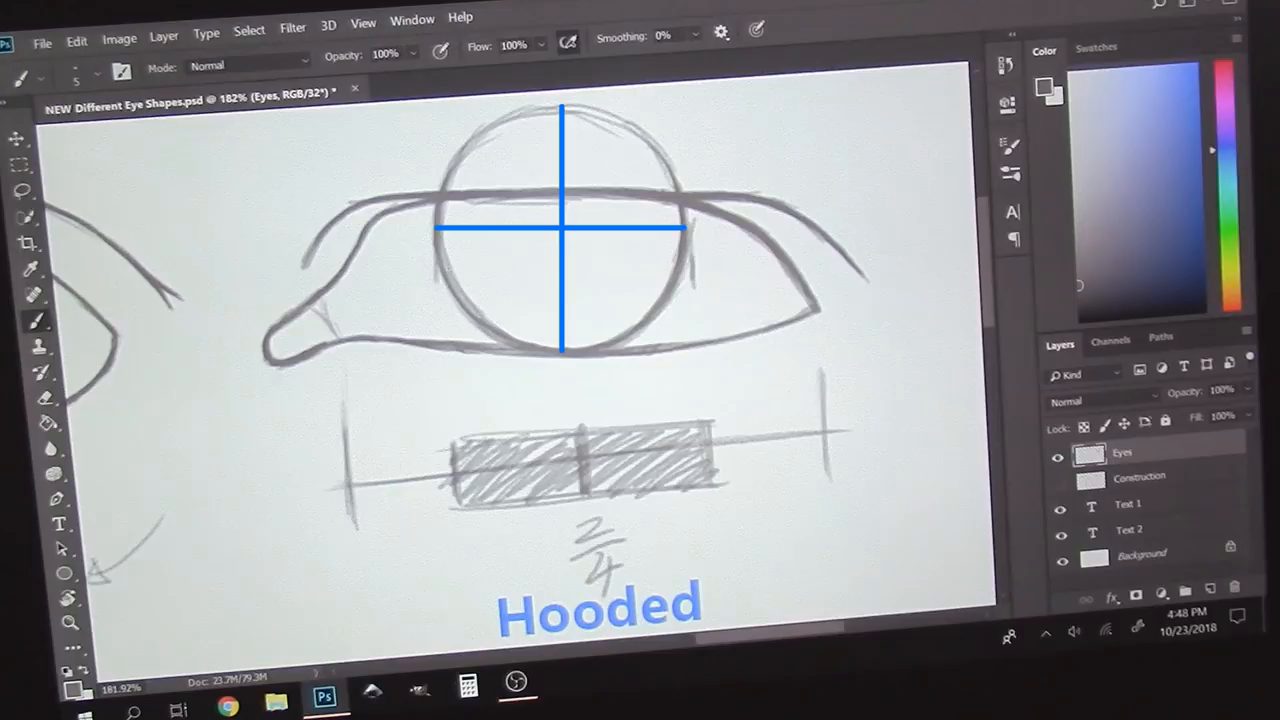
# - Mark the hooded eye's iris with blue cross lines and label the bar diagram 2/4
pyautogui.click(562, 228)
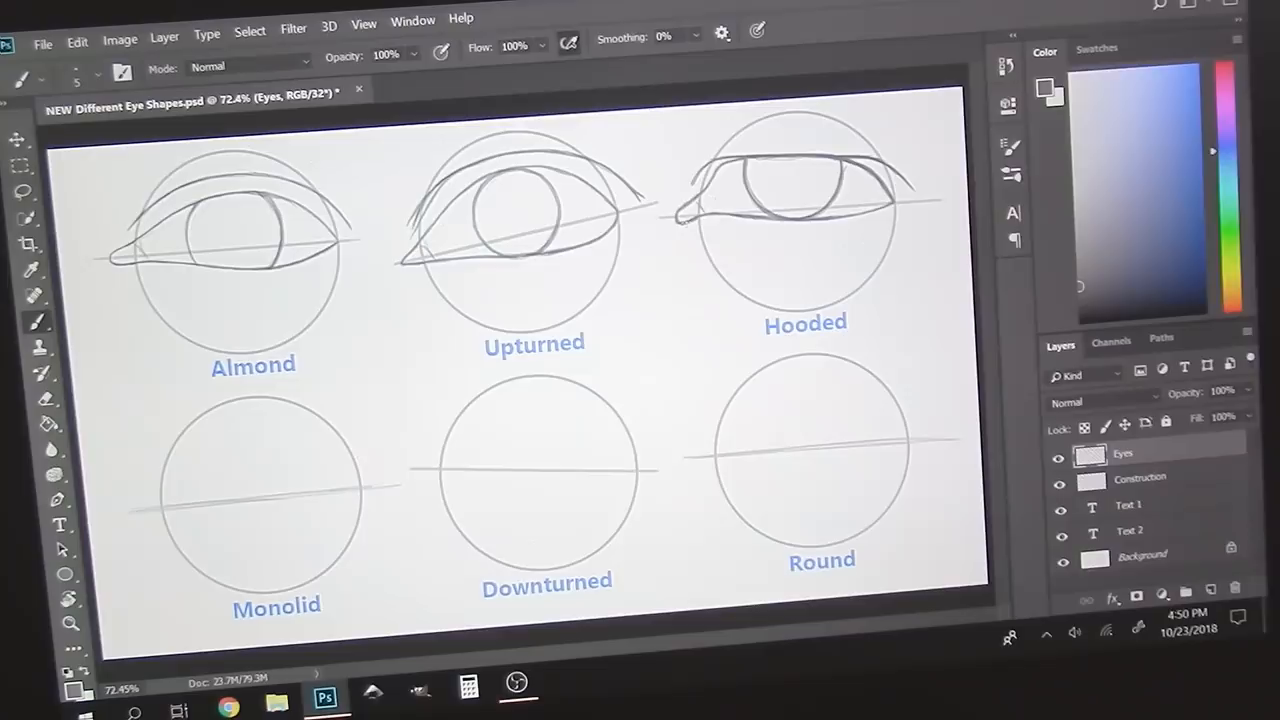
pyautogui.moveTo(760, 250)
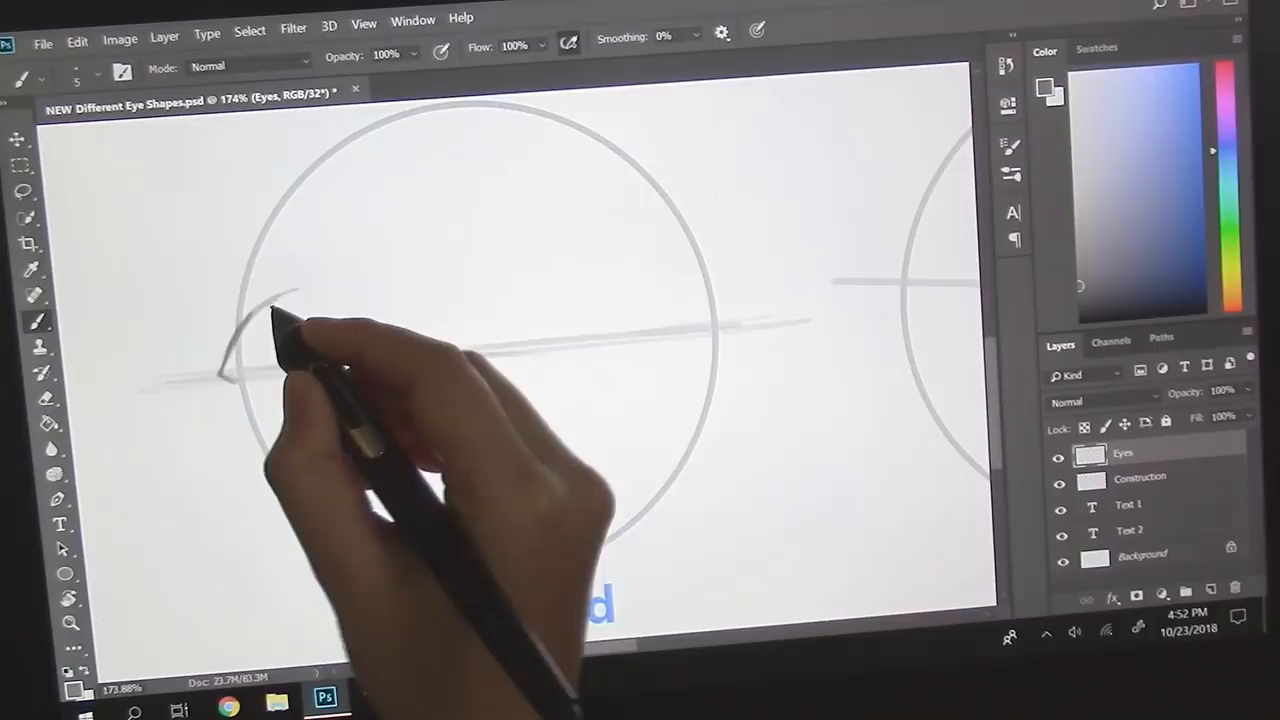
# - Sketch the monolid eye's horizontal line and lid curve over the left circle
pyautogui.moveTo(280, 330); pyautogui.dragTo(640, 260)
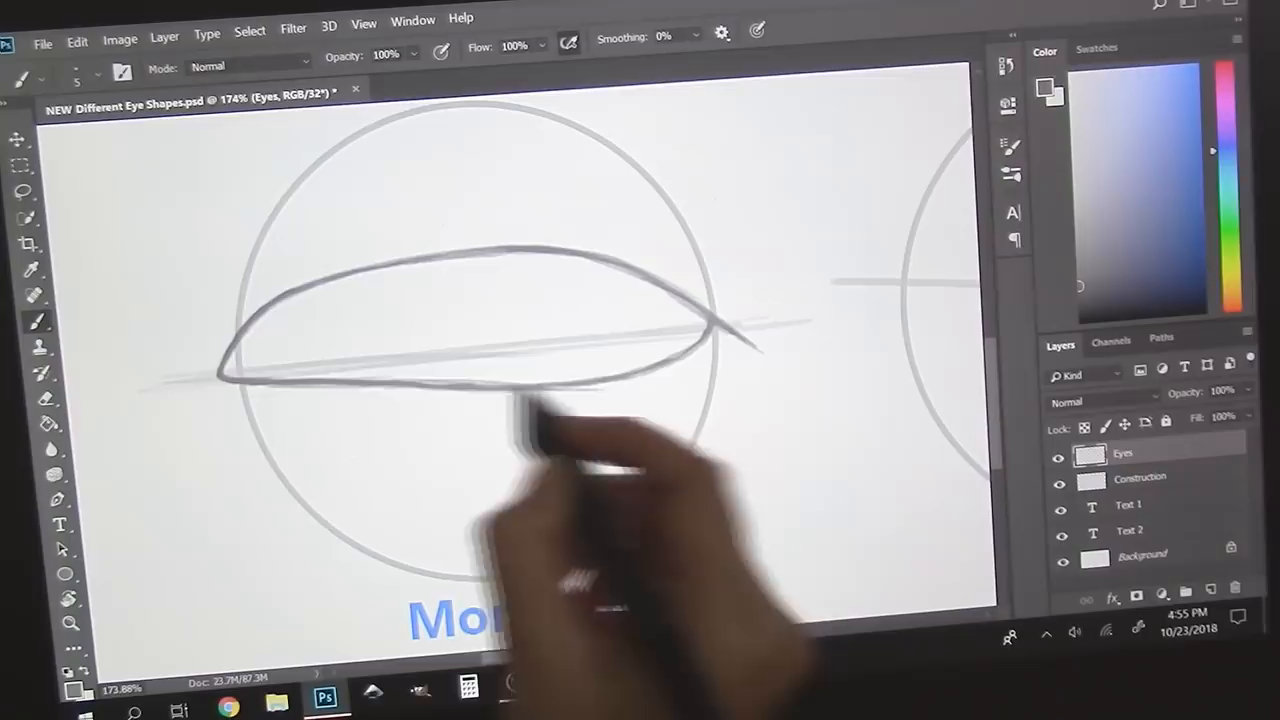
# - Sketch the rounded eye outline—upper lid, lower lid and crease—over the enlarged Round circle guide
pyautogui.click(1060, 476)
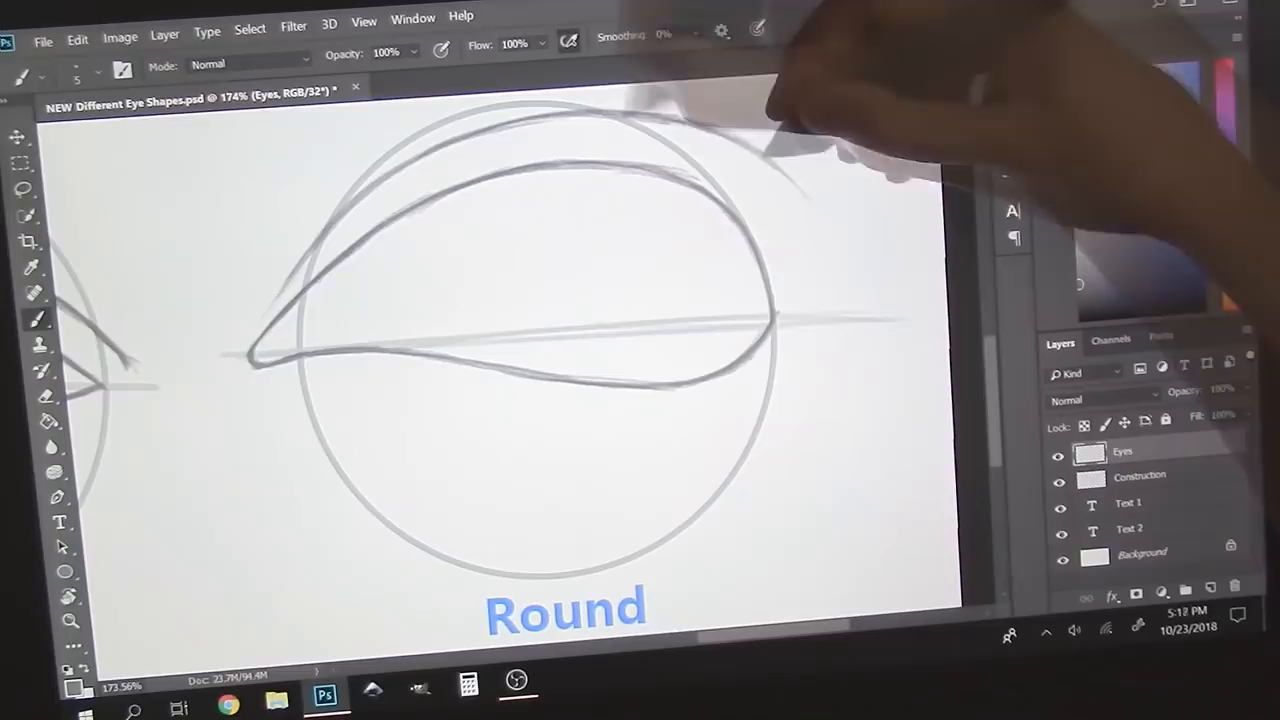
# - Hide the Construction layer so only the round eye's lid and crease strokes remain visible
pyautogui.click(1060, 480)
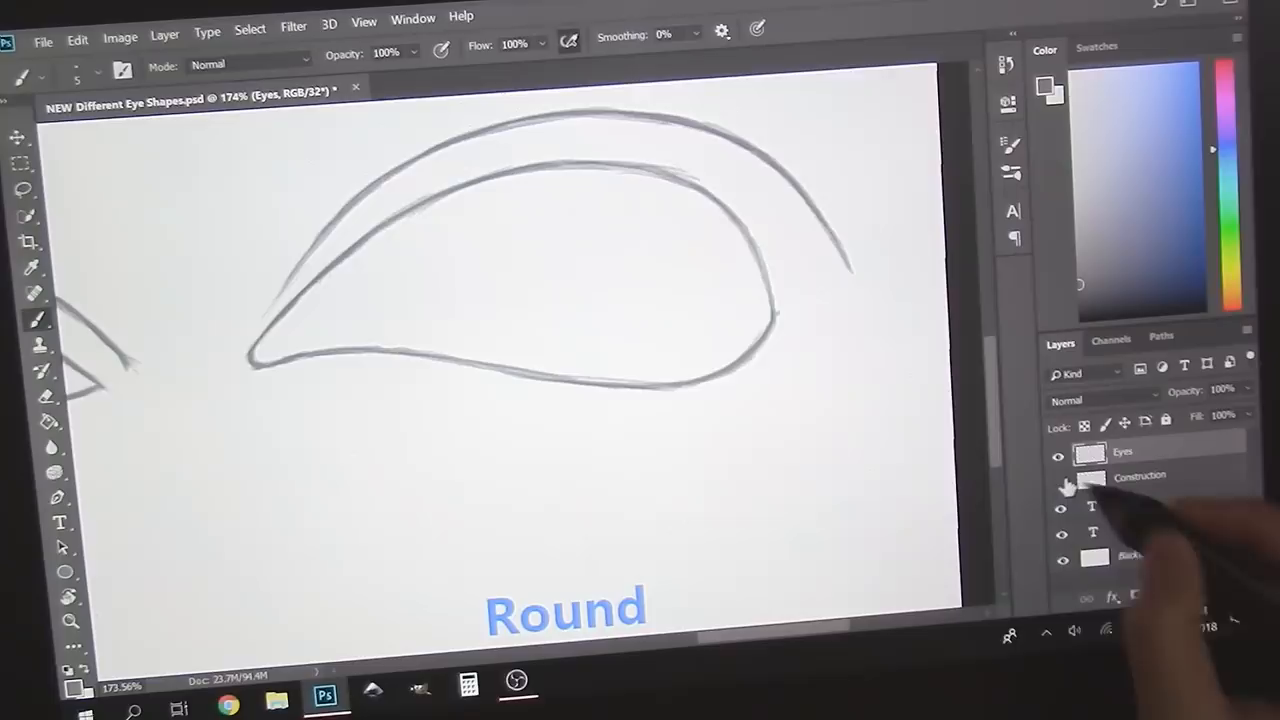